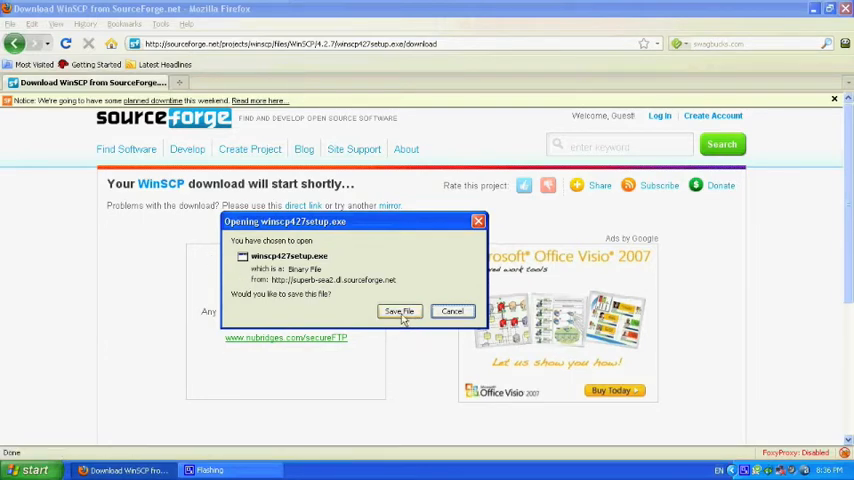
Step: Save the winscp427setup.exe installer to disk from the Firefox download prompt
click(400, 312)
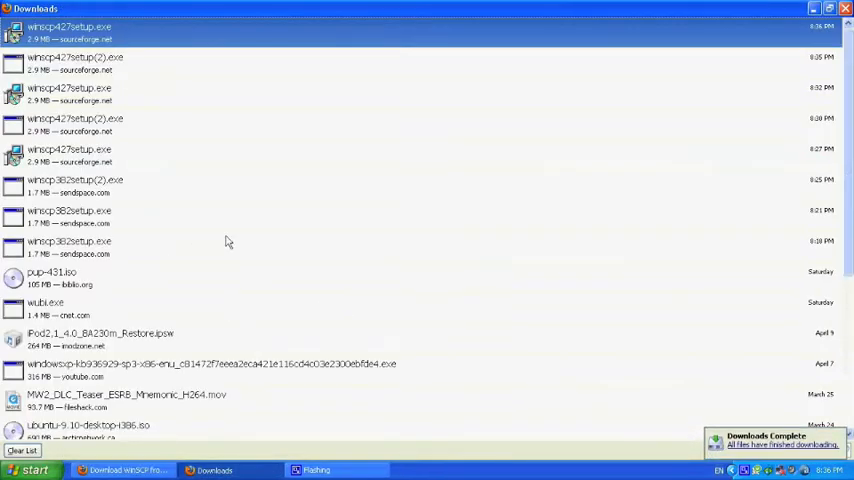
mouse_move(184, 362)
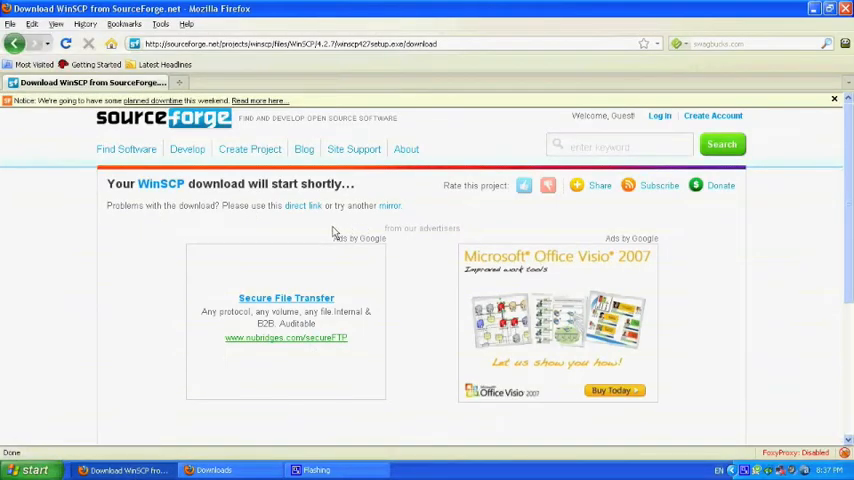
mouse_move(296, 200)
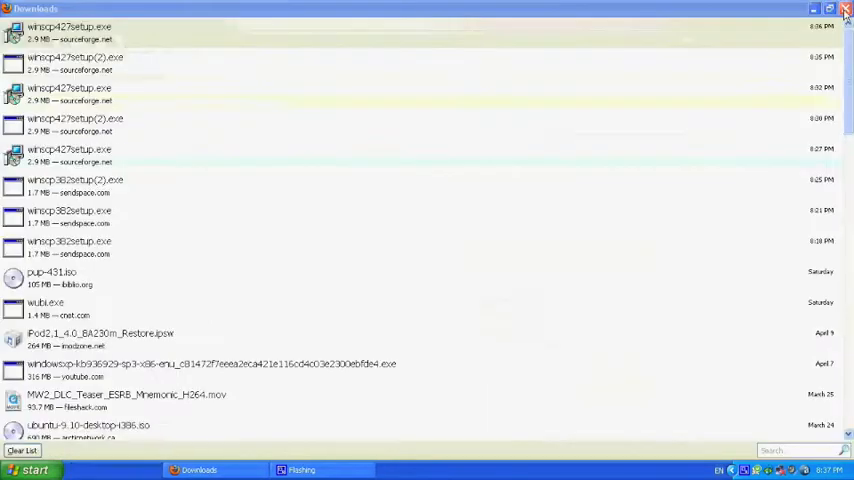
Step: Bring up the context menu for winscp427setup.exe to run it from its folder
right_click(70, 30)
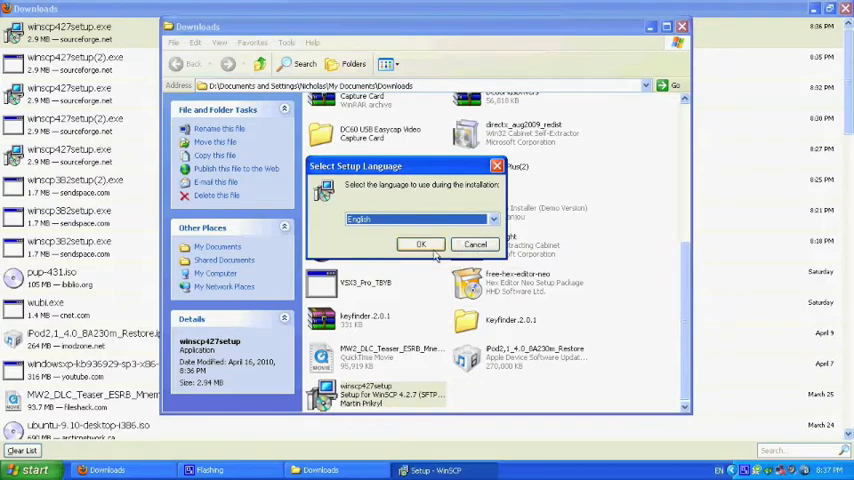
Step: Confirm English, then cancel the Welcome wizard and confirm exiting Setup without installing
click(420, 244)
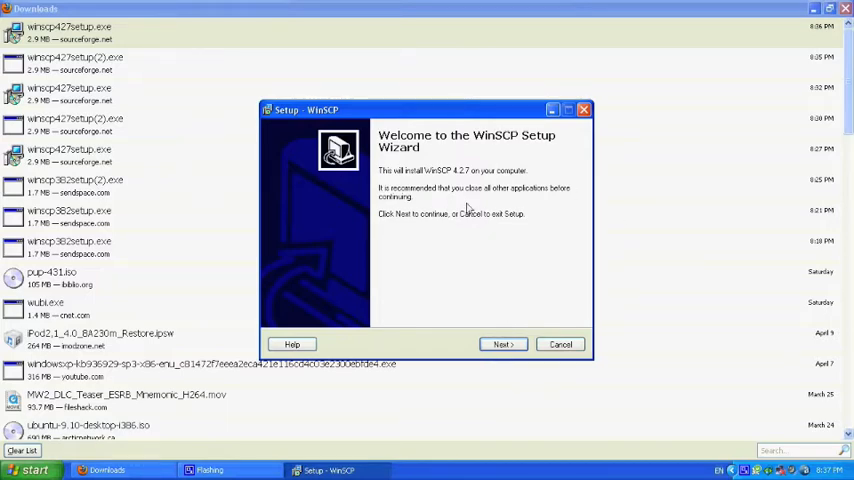
mouse_move(430, 260)
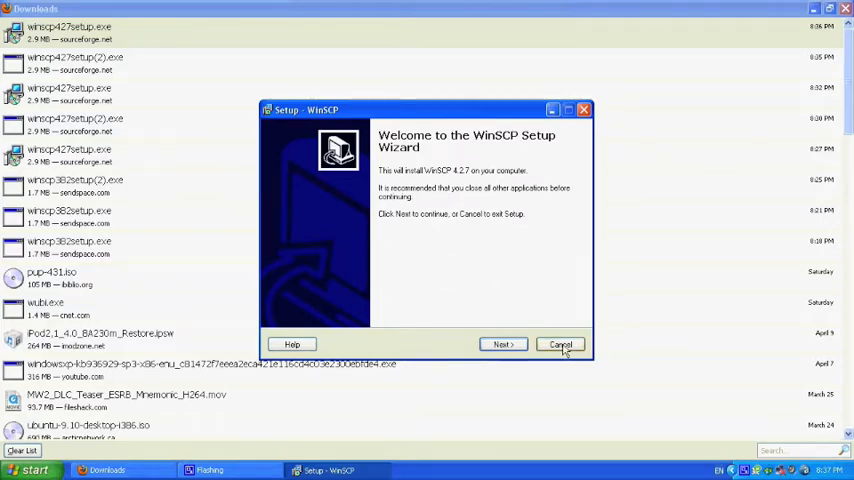
click(560, 344)
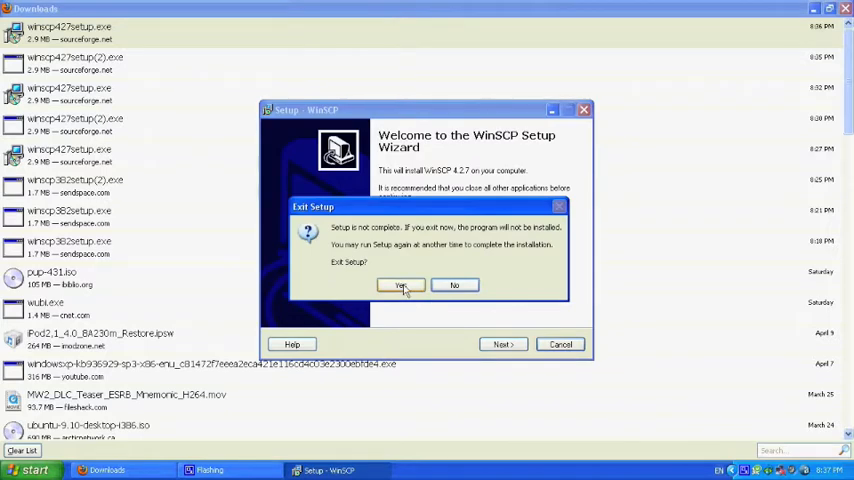
click(400, 284)
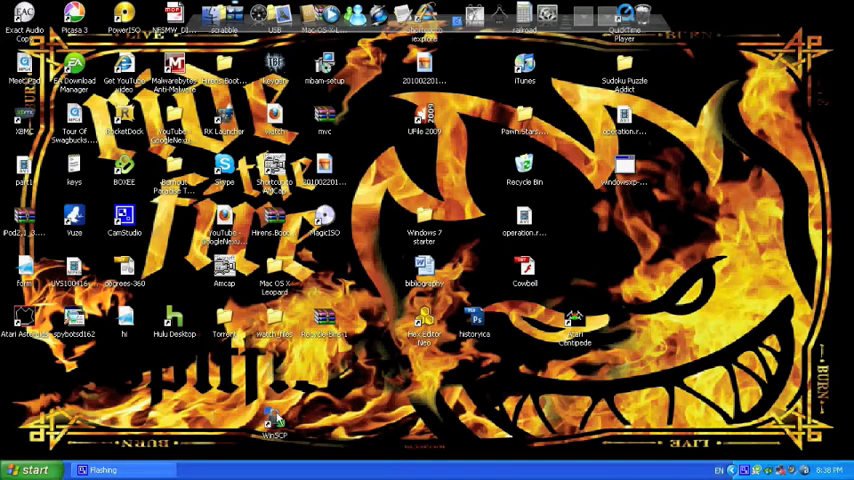
Step: Launch WinSCP from the desktop shortcut and begin a new login session
click(32, 470)
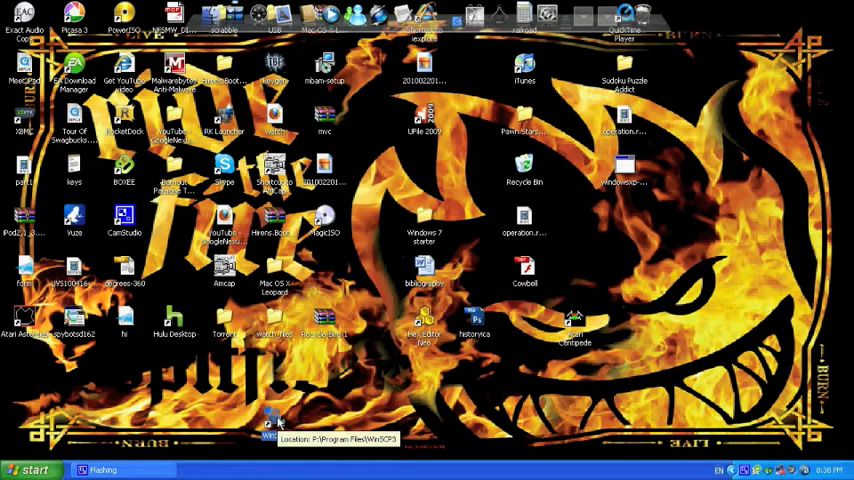
double_click(276, 424)
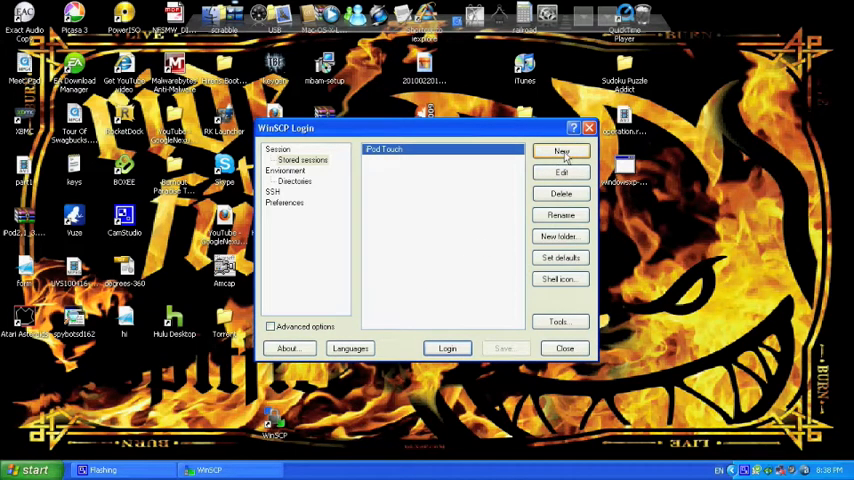
click(560, 152)
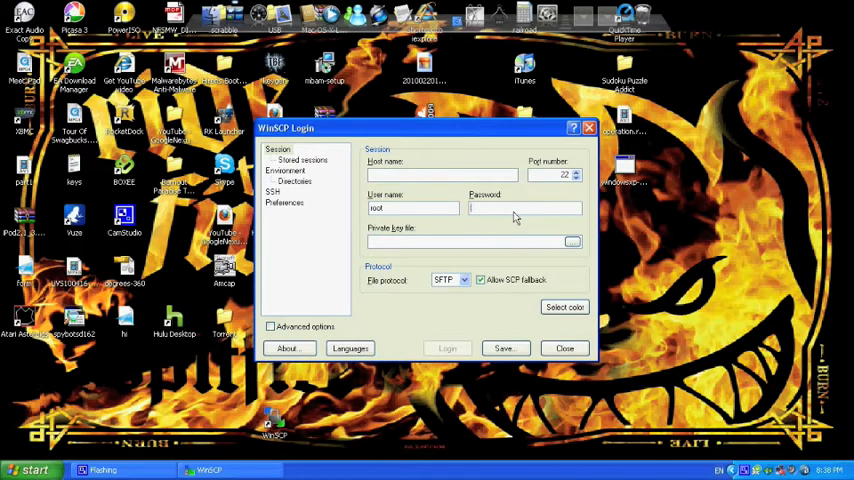
Step: Enter the password for the new session with user name root
text(***)
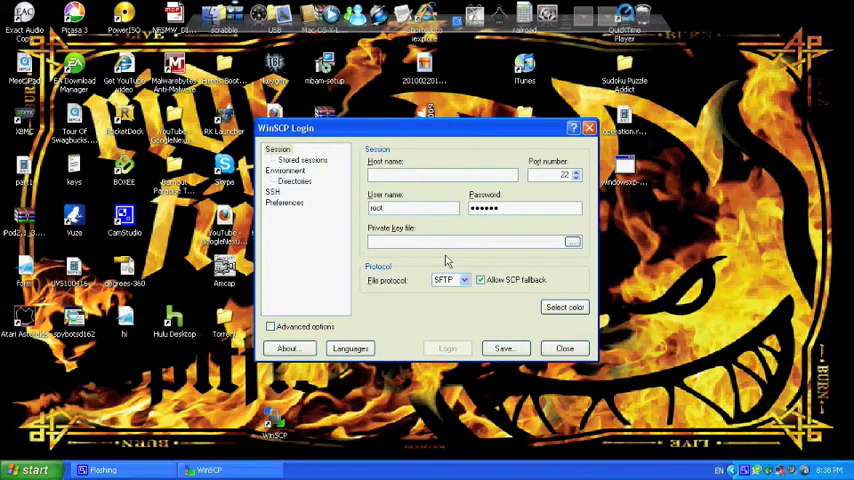
mouse_move(450, 258)
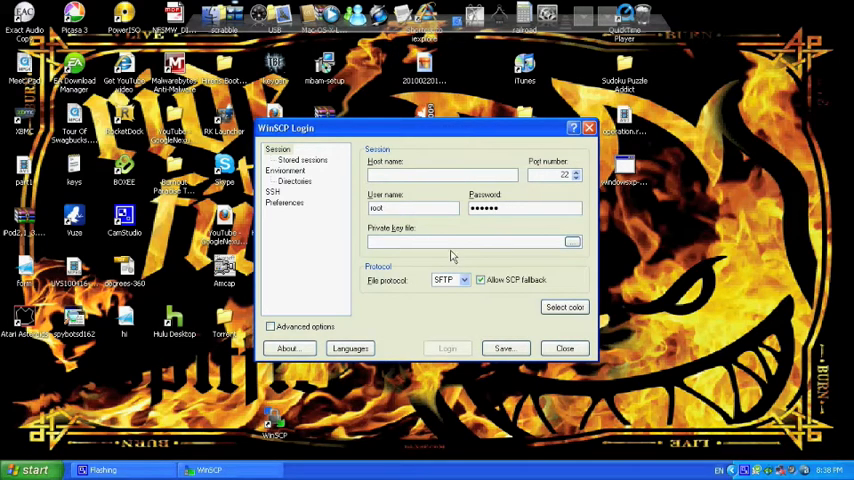